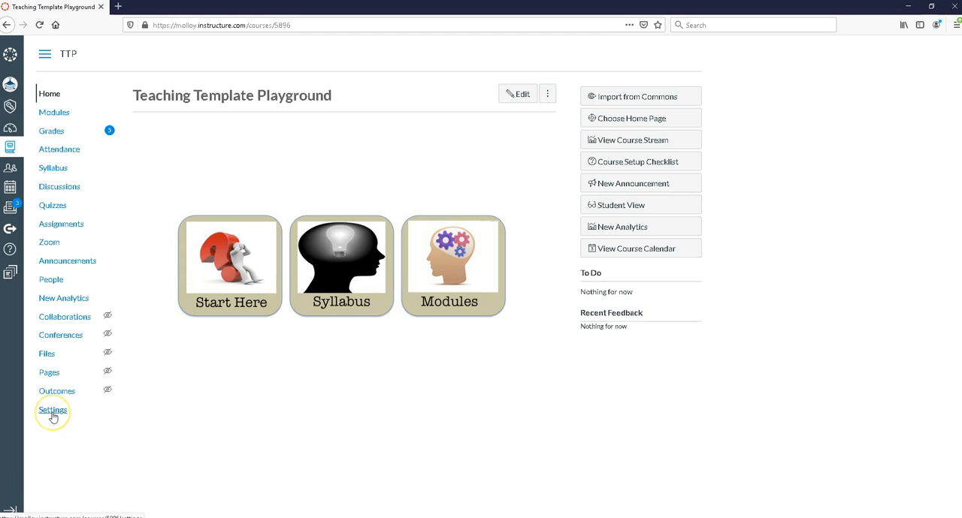
Step: Enable Panopto Recordings under Settings > Navigation, then open its course page
{"action": "left_click", "coordinate": [52, 409]}
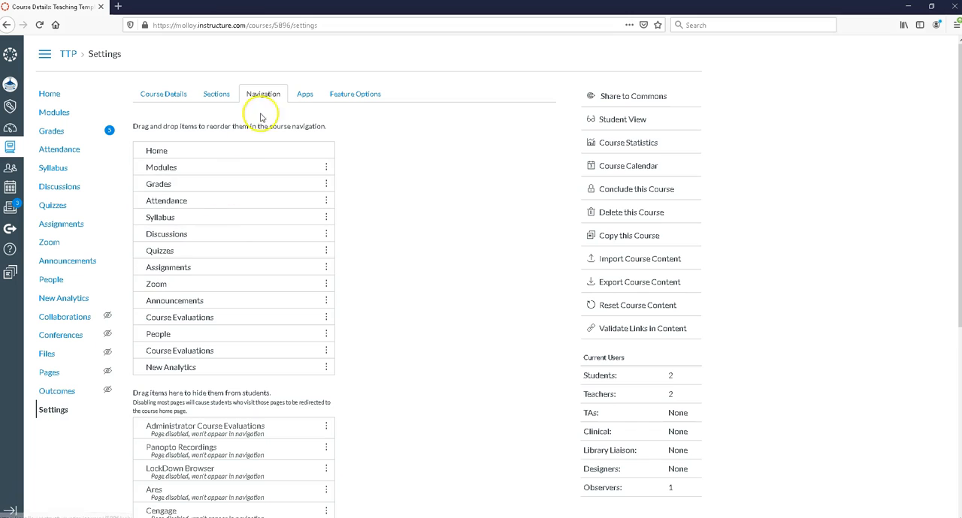
{"action": "left_click", "coordinate": [263, 93]}
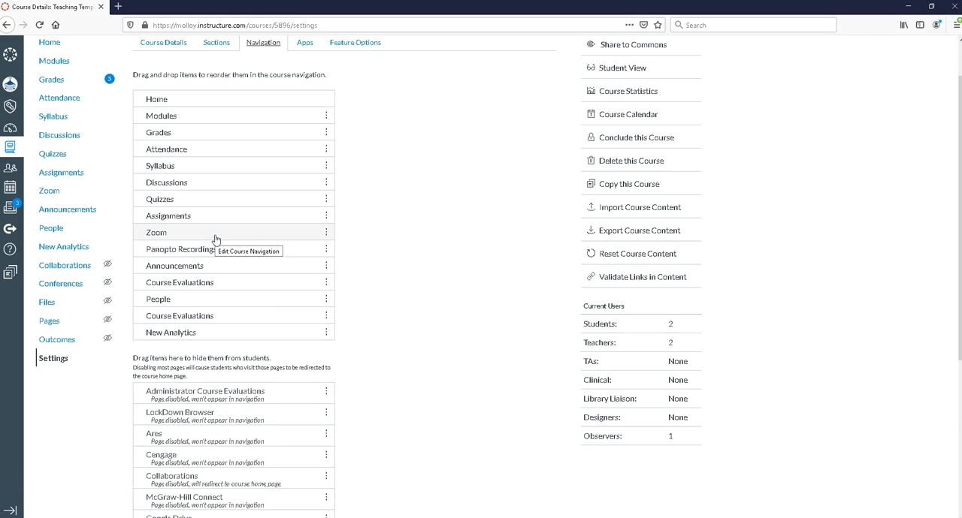
{"action": "scroll", "scroll_direction": "down", "scroll_amount": 3}
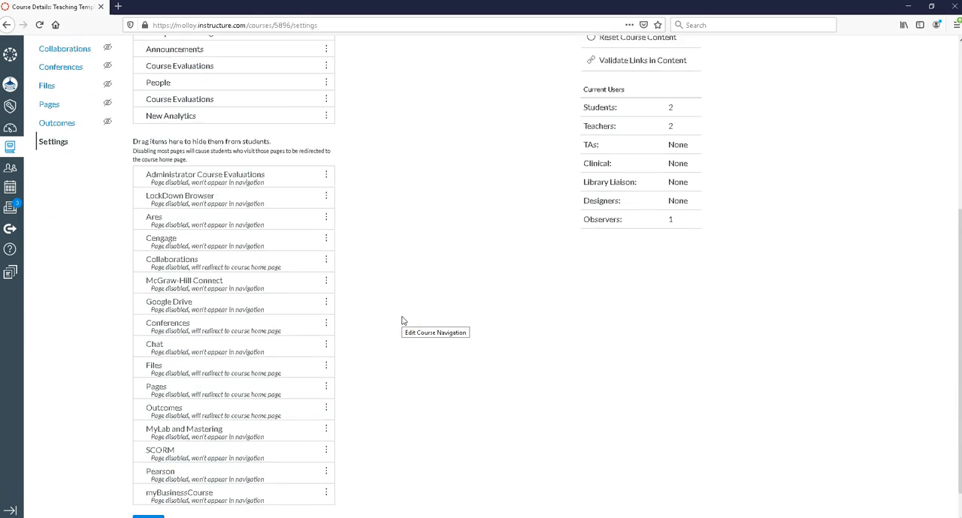
{"action": "scroll", "scroll_direction": "down", "scroll_amount": 3}
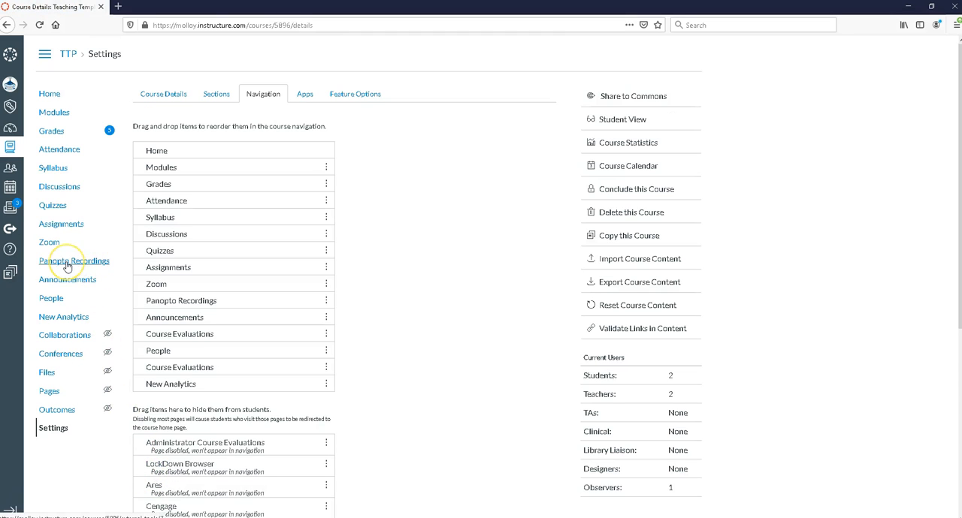
{"action": "mouse_move", "coordinate": [68, 267]}
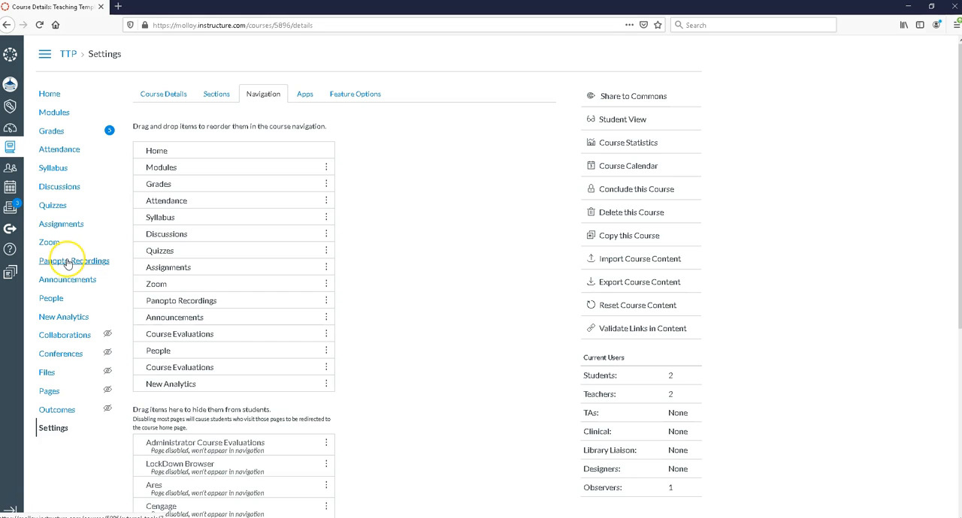
{"action": "left_click", "coordinate": [74, 261]}
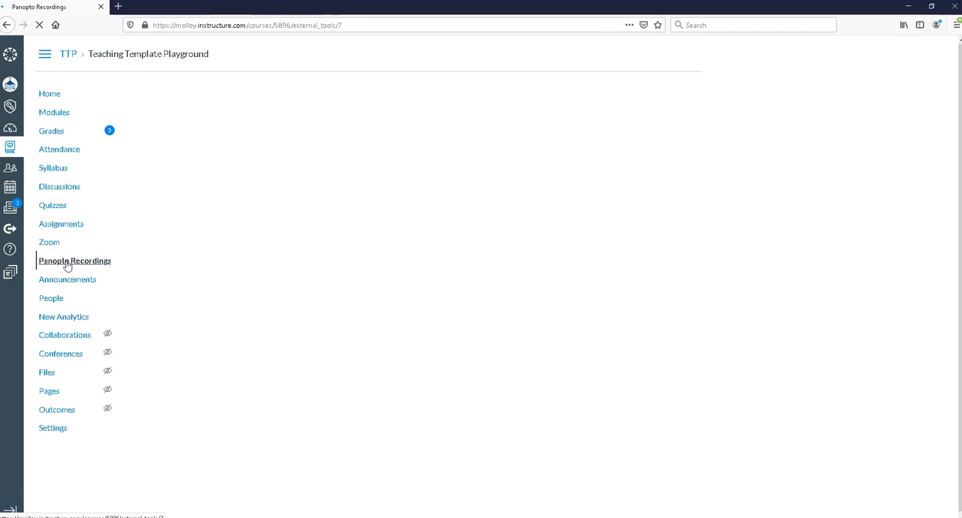
Step: Load the Panopto Recordings folder and choose Create to record a new session
{"action": "left_click", "coordinate": [75, 261]}
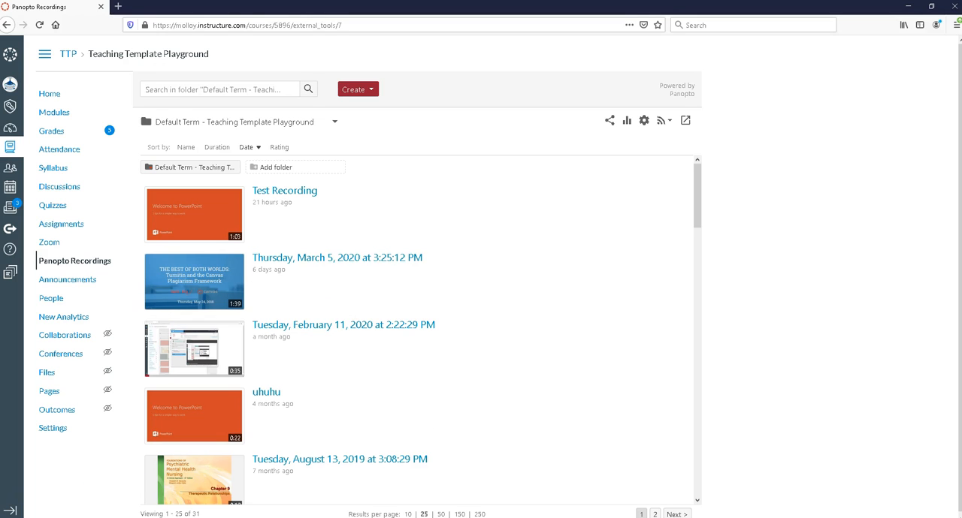
{"action": "mouse_move", "coordinate": [346, 325]}
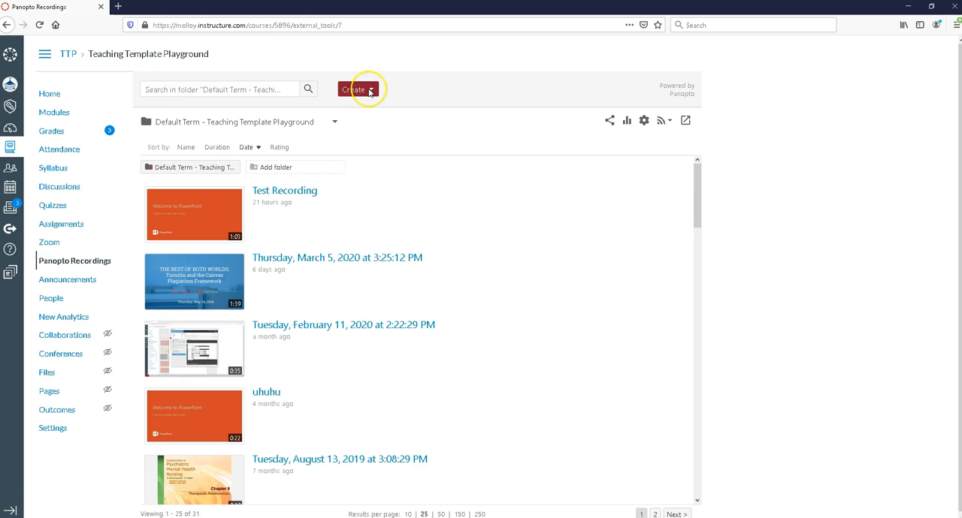
{"action": "left_click", "coordinate": [361, 89]}
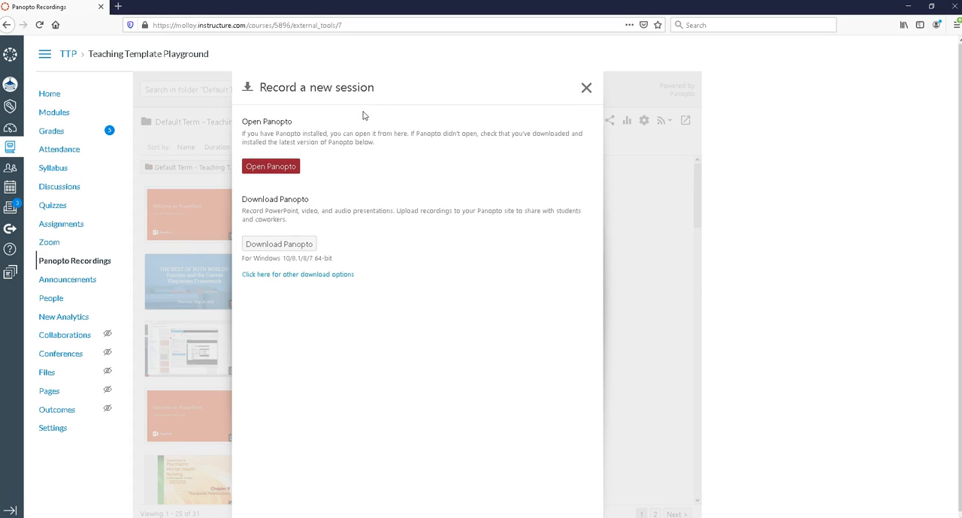
{"action": "mouse_move", "coordinate": [332, 160]}
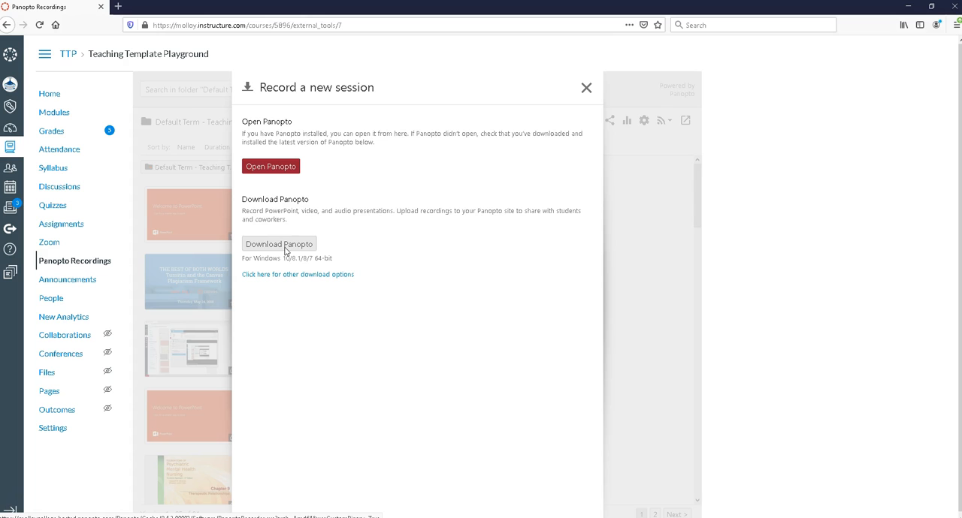
{"action": "mouse_move", "coordinate": [154, 412]}
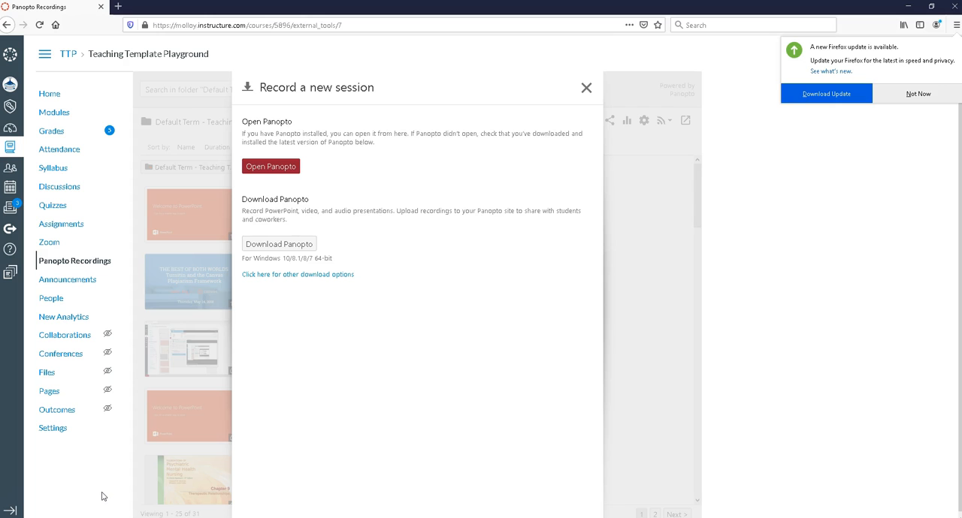
Step: Download and save the Panopto recorder installer file
{"action": "left_click", "coordinate": [278, 244]}
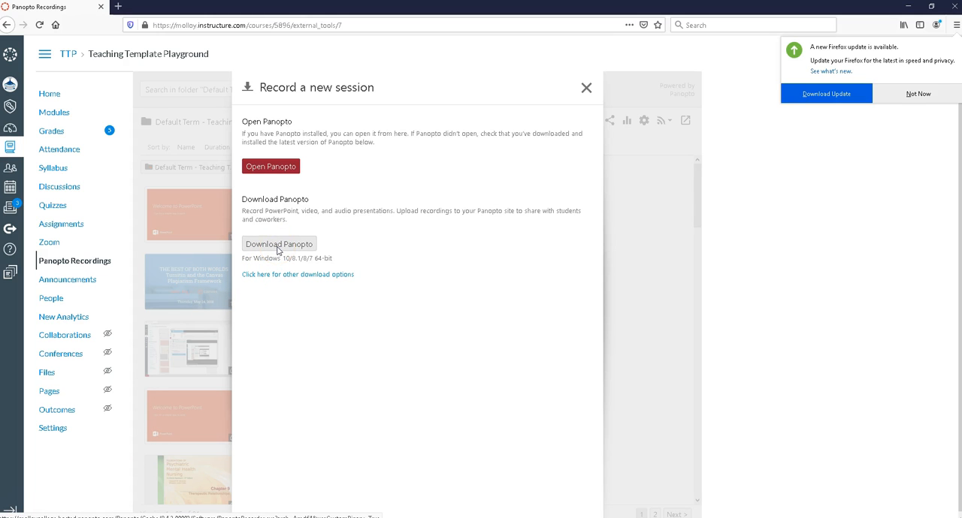
{"action": "left_click", "coordinate": [279, 244]}
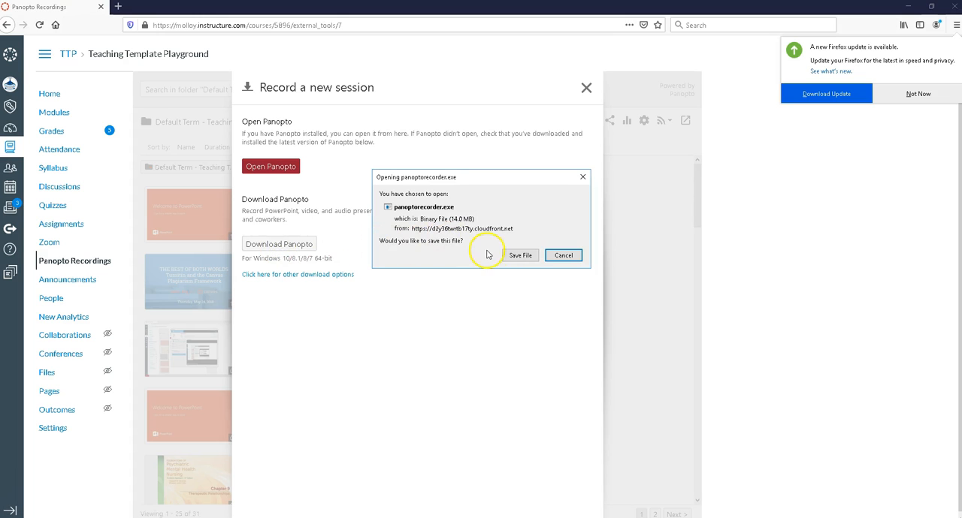
{"action": "left_click", "coordinate": [520, 255]}
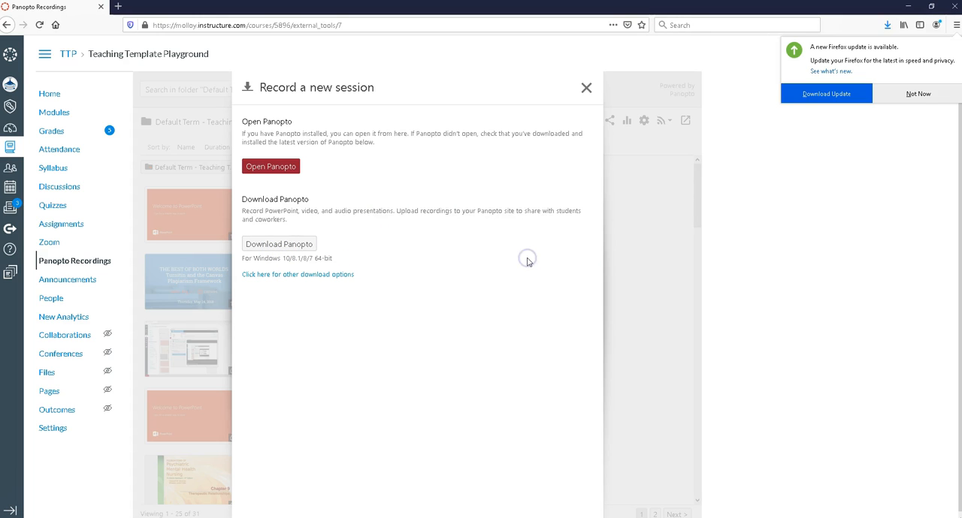
{"action": "mouse_move", "coordinate": [658, 207]}
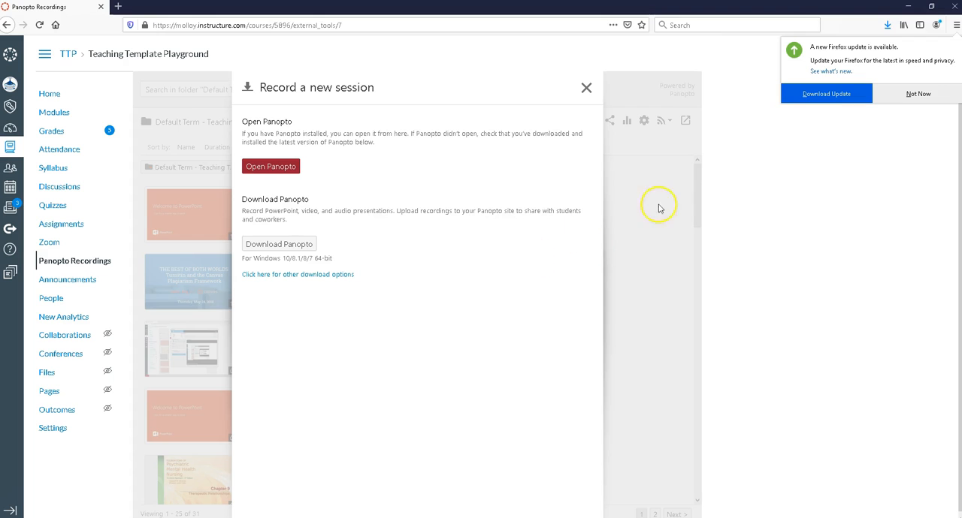
{"action": "mouse_move", "coordinate": [888, 23]}
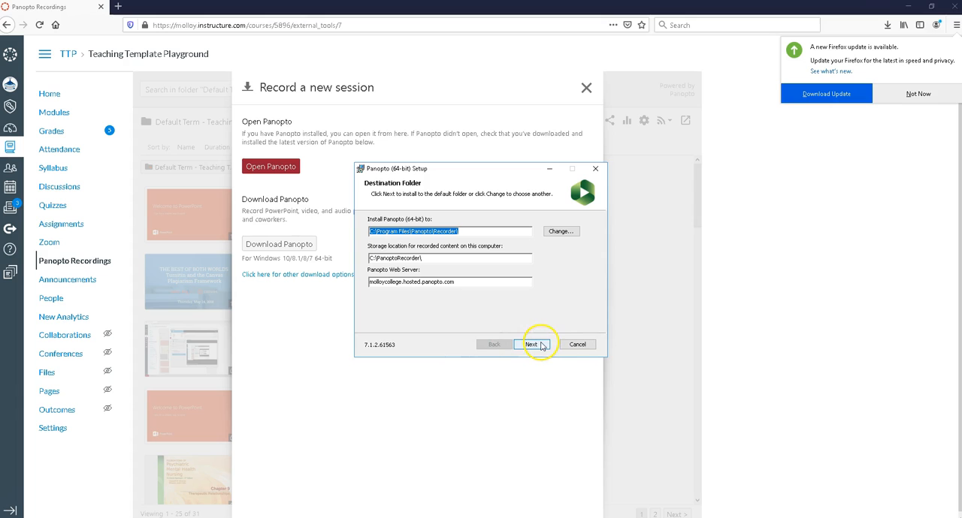
Step: Install the recorder with default locations, dismiss its window, and return to the course folder
{"action": "left_click", "coordinate": [532, 344]}
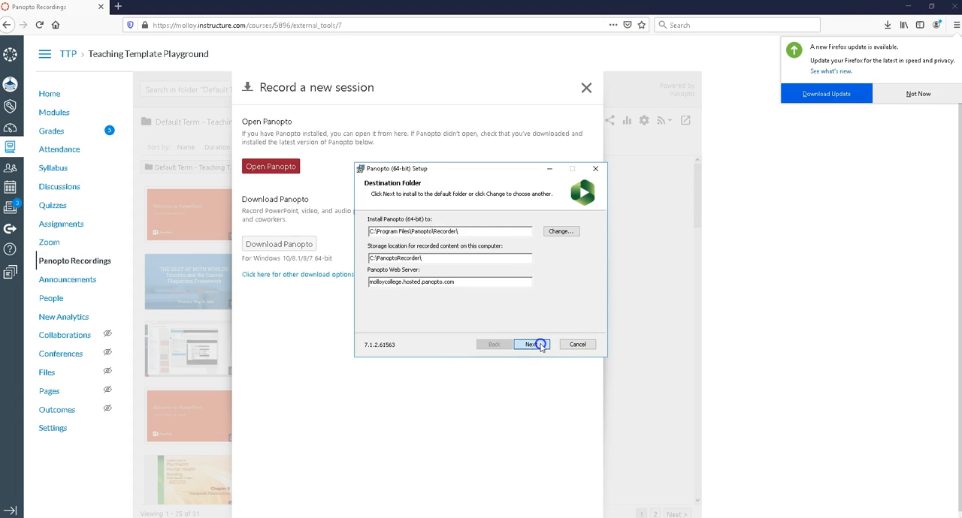
{"action": "left_click", "coordinate": [535, 344]}
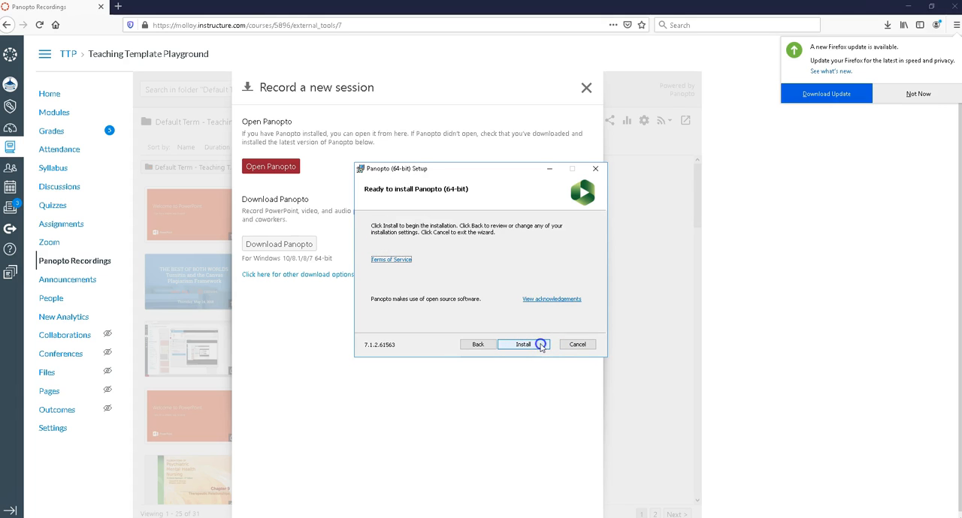
{"action": "left_click", "coordinate": [523, 345]}
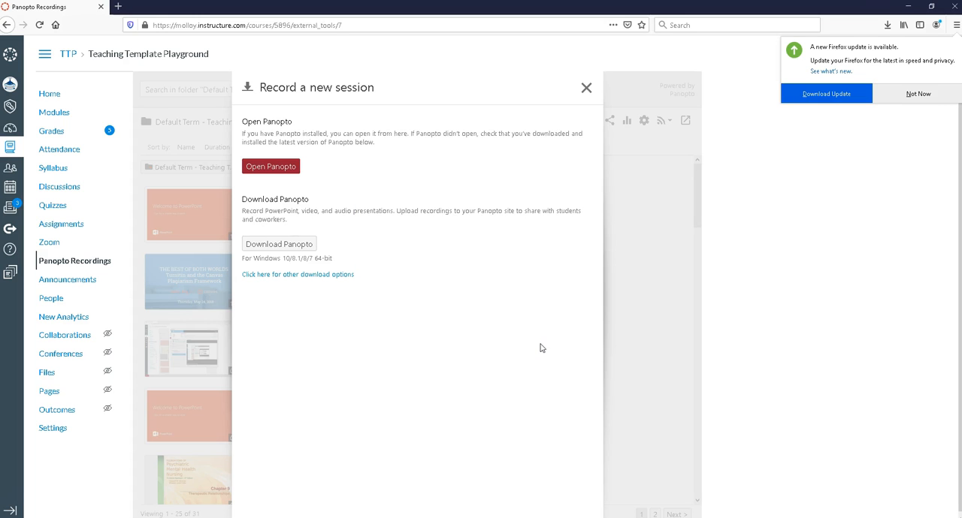
{"action": "left_click", "coordinate": [271, 166]}
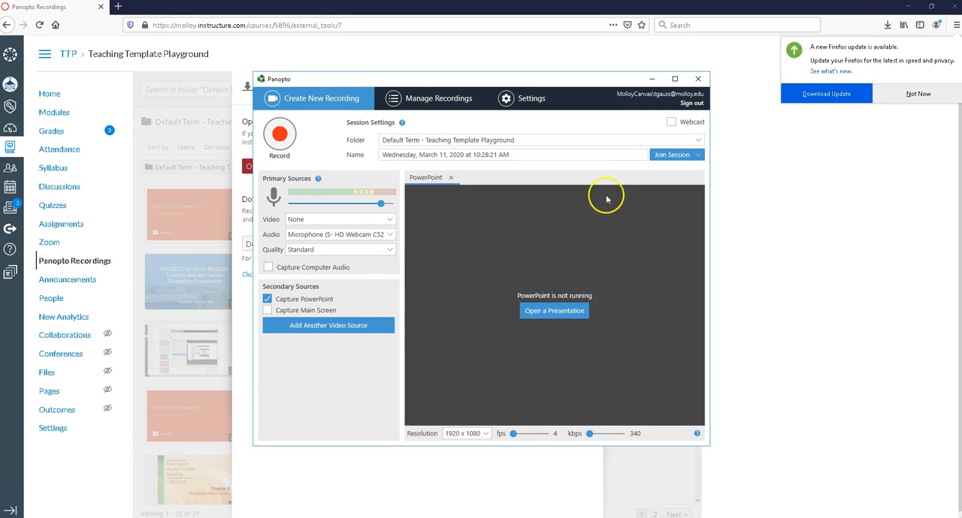
{"action": "left_click", "coordinate": [698, 78]}
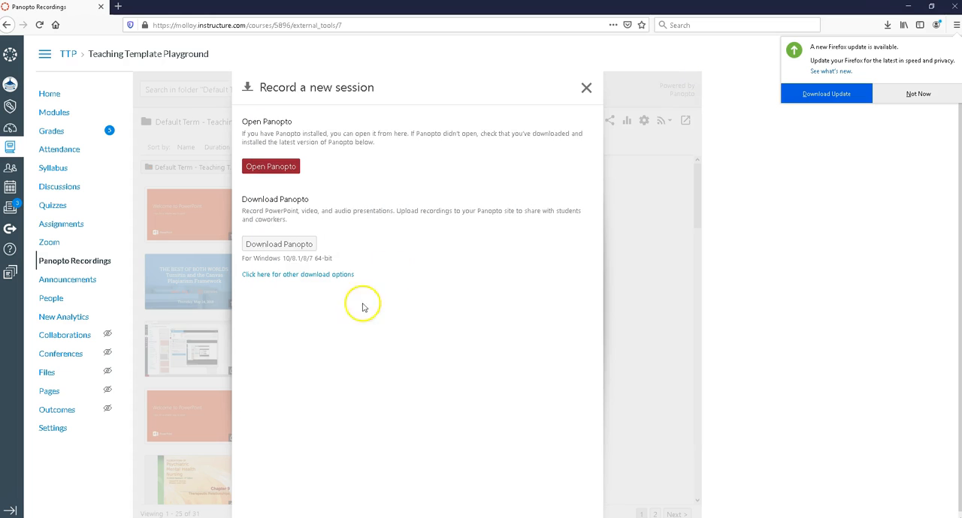
{"action": "left_click", "coordinate": [607, 88]}
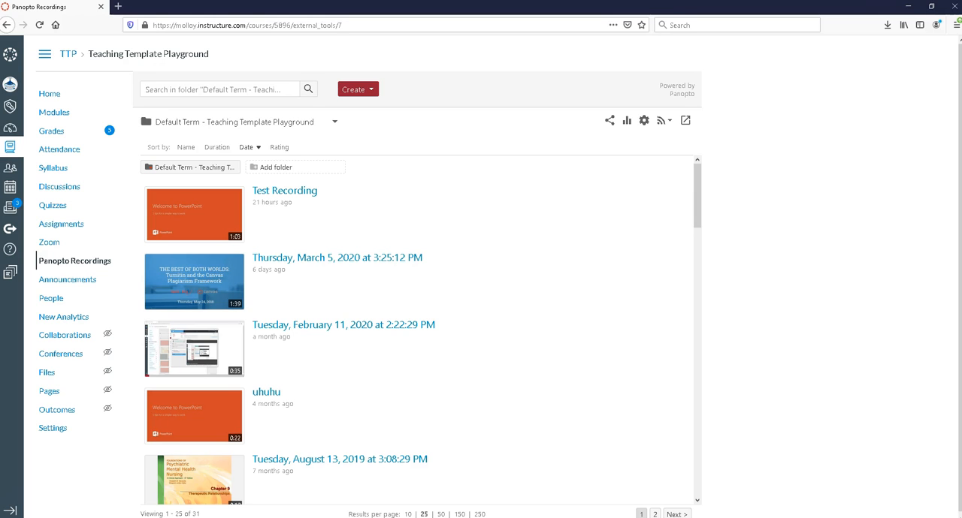
{"action": "mouse_move", "coordinate": [262, 329]}
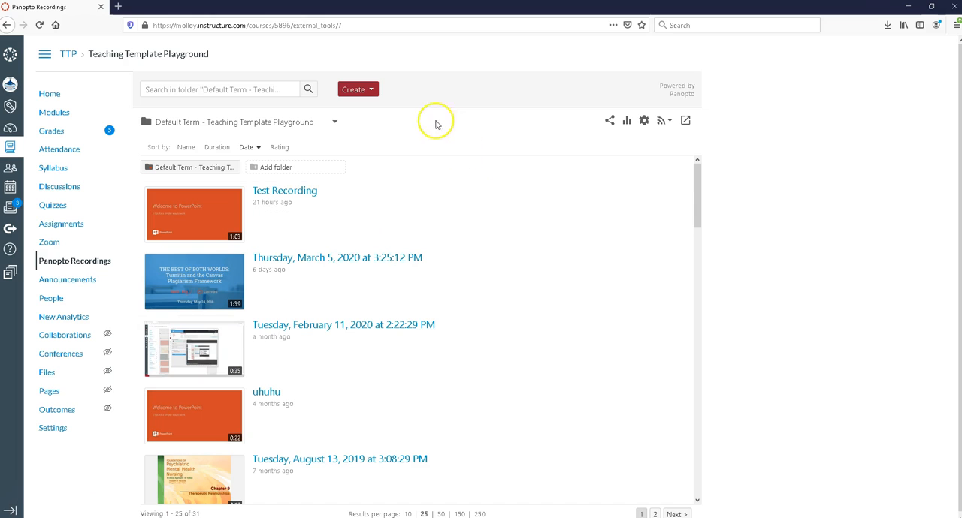
Step: Choose Create > Record a new session and open the link in Panopto Recorder
{"action": "left_click", "coordinate": [357, 88]}
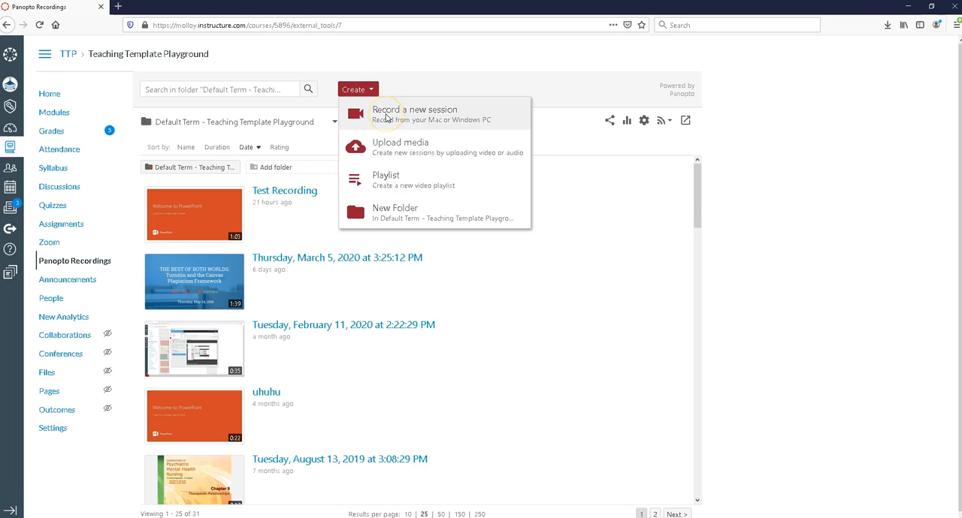
{"action": "left_click", "coordinate": [408, 109]}
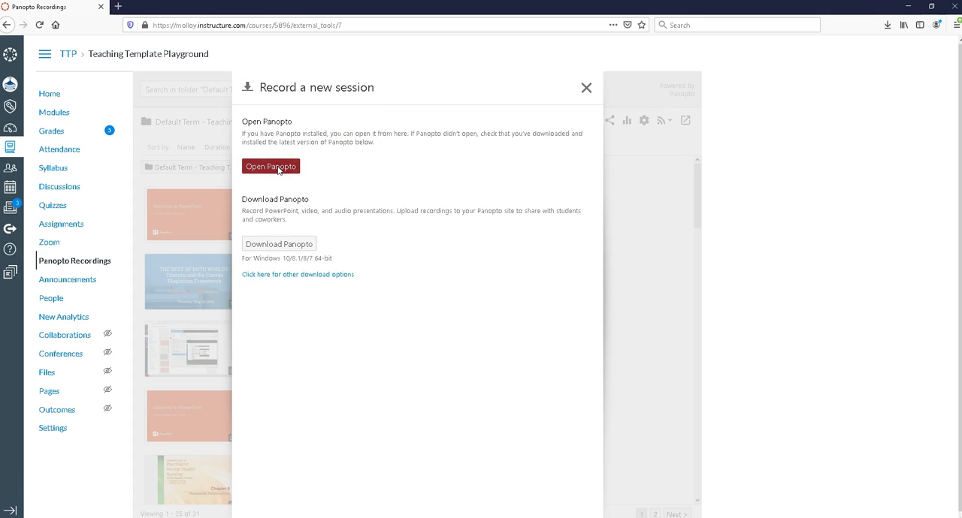
{"action": "left_click", "coordinate": [271, 166]}
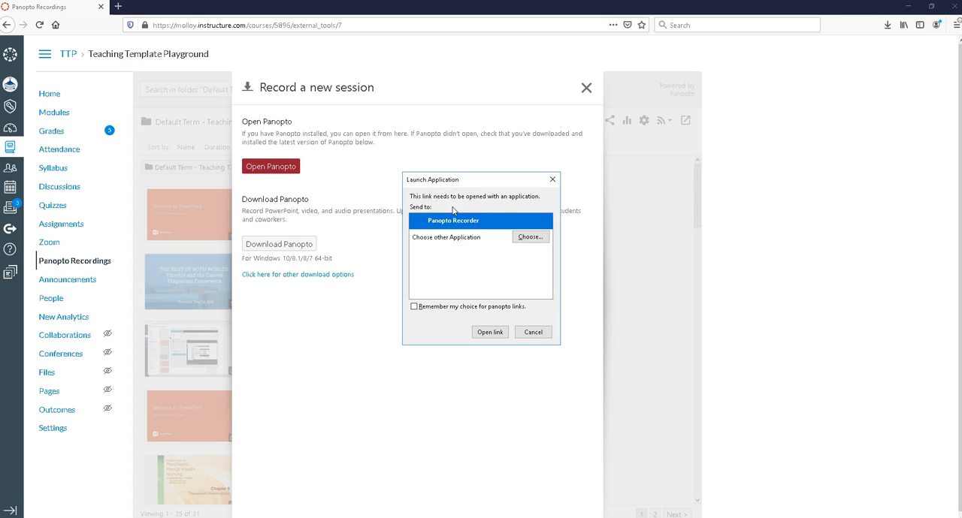
{"action": "mouse_move", "coordinate": [477, 289]}
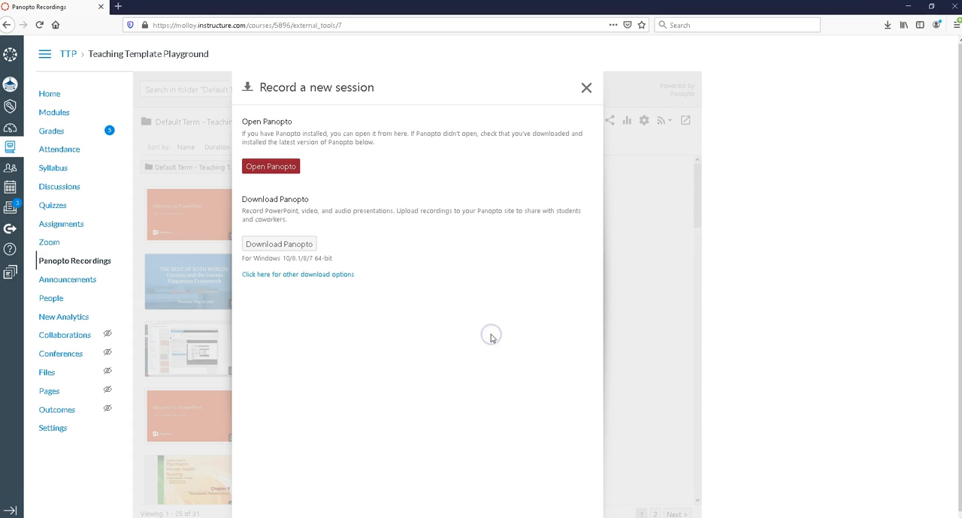
{"action": "left_click", "coordinate": [270, 166]}
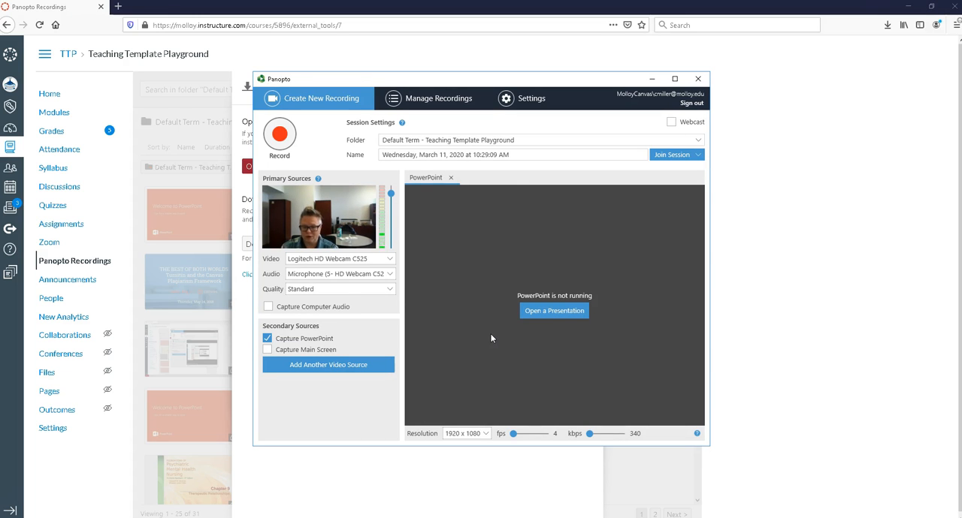
{"action": "mouse_move", "coordinate": [427, 272]}
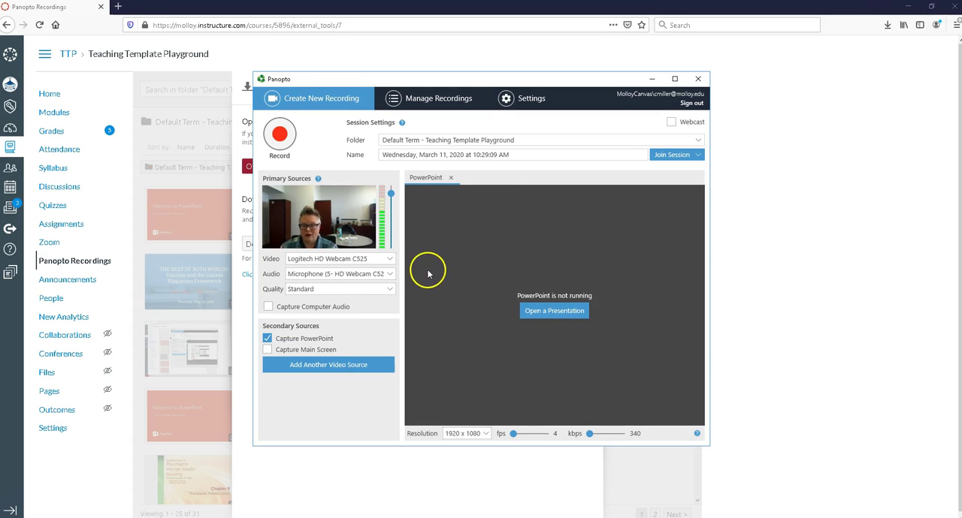
Step: Set Video to None and name the session 'Title'
{"action": "left_click", "coordinate": [339, 258]}
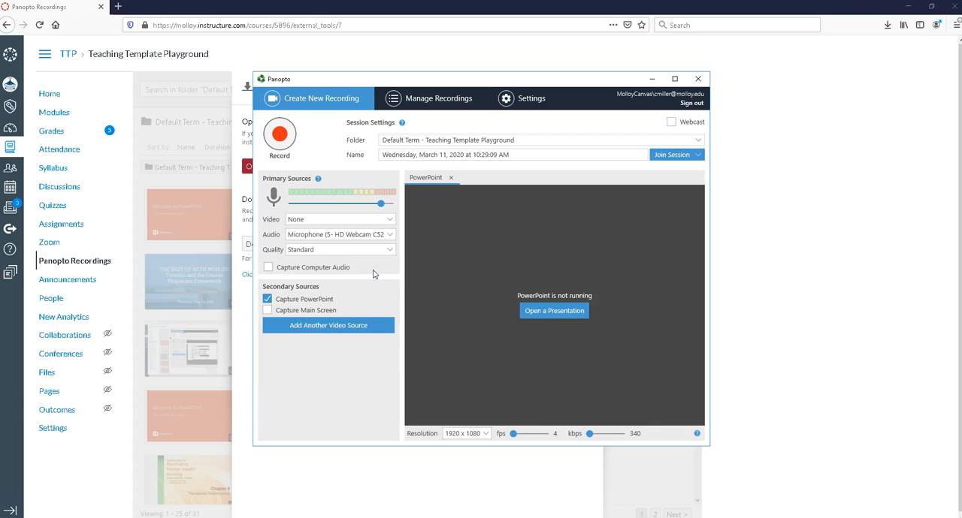
{"action": "mouse_move", "coordinate": [425, 275]}
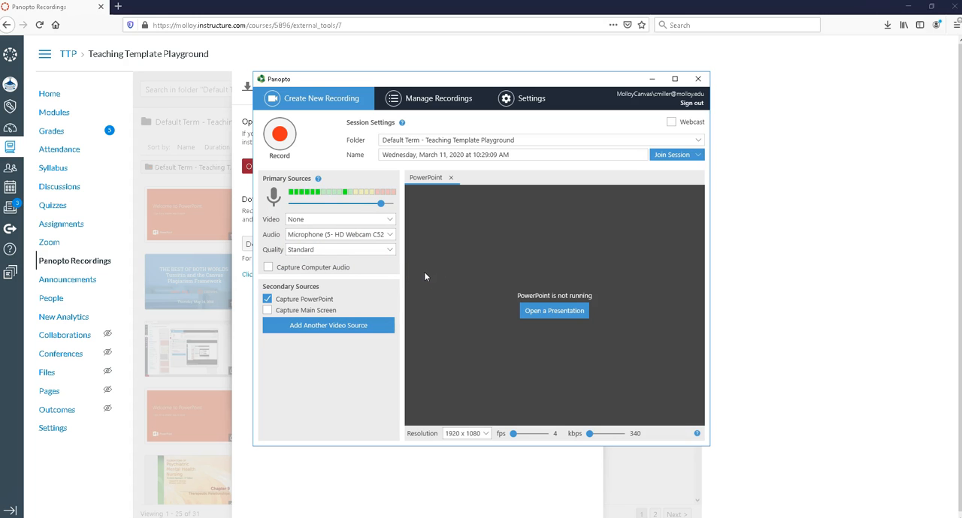
{"action": "mouse_move", "coordinate": [342, 199]}
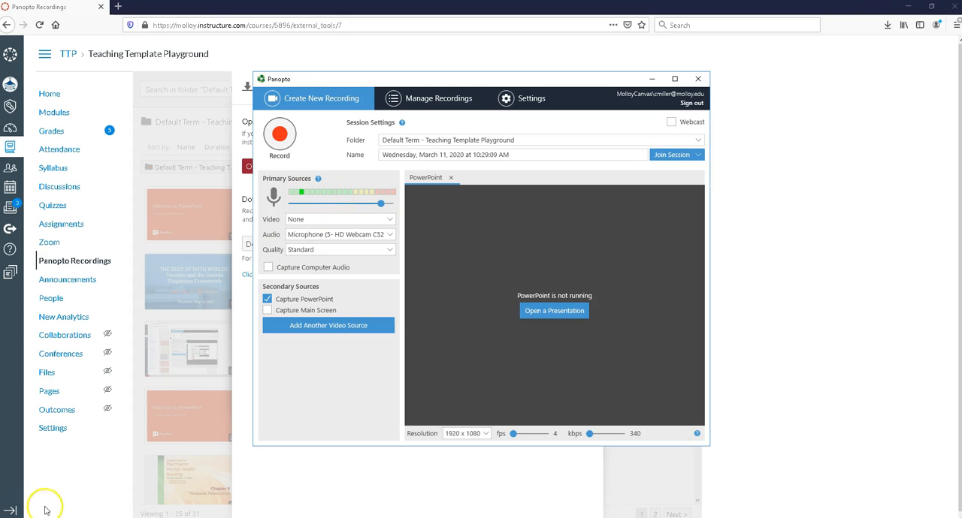
{"action": "mouse_move", "coordinate": [472, 250]}
{"action": "type", "text": "Title"}
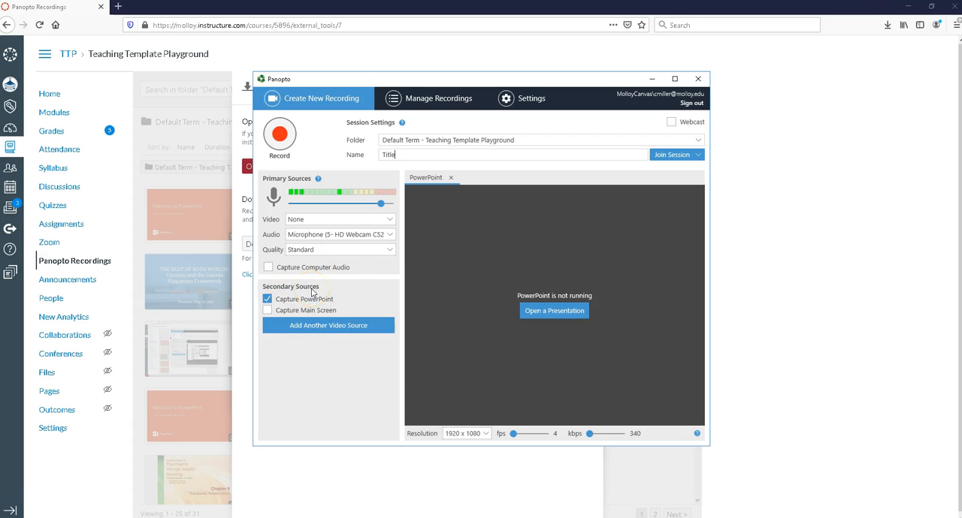
{"action": "mouse_move", "coordinate": [379, 301]}
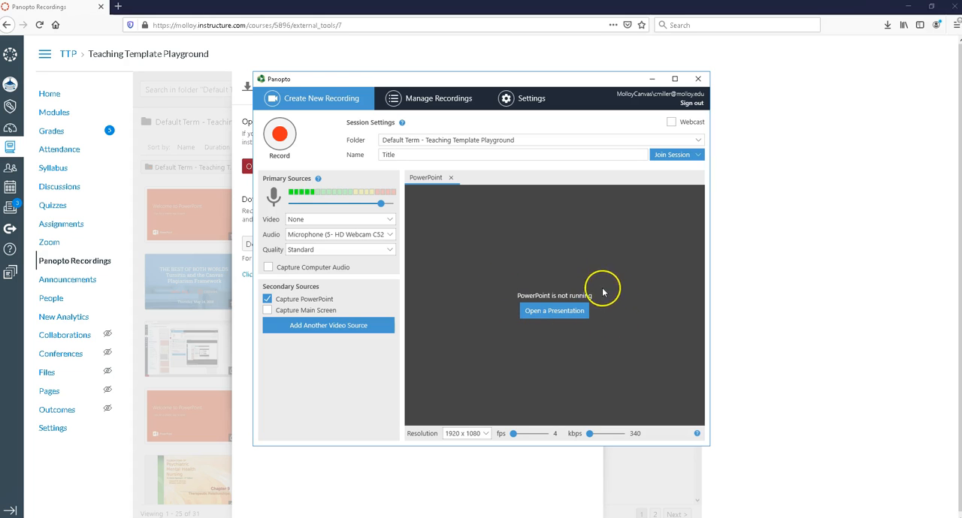
{"action": "mouse_move", "coordinate": [527, 336]}
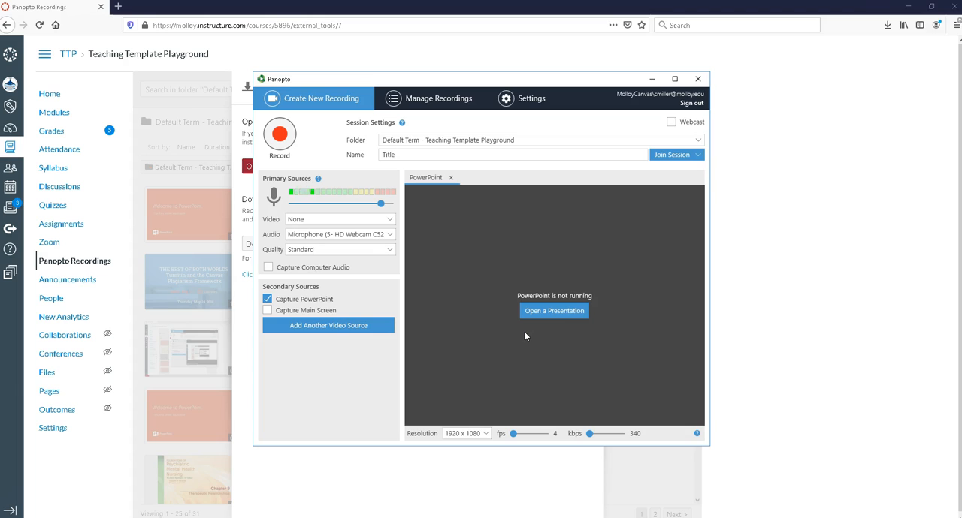
{"action": "left_click", "coordinate": [510, 154]}
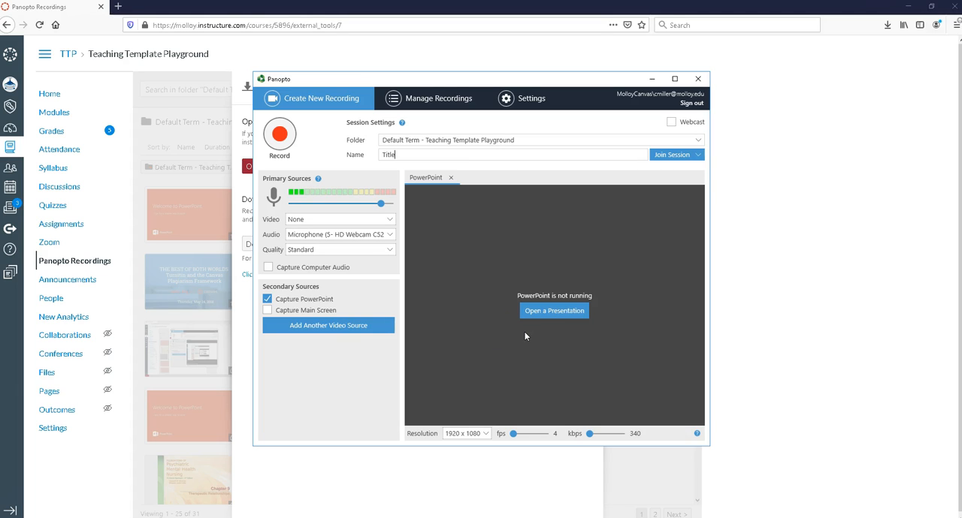
{"action": "left_click", "coordinate": [267, 310]}
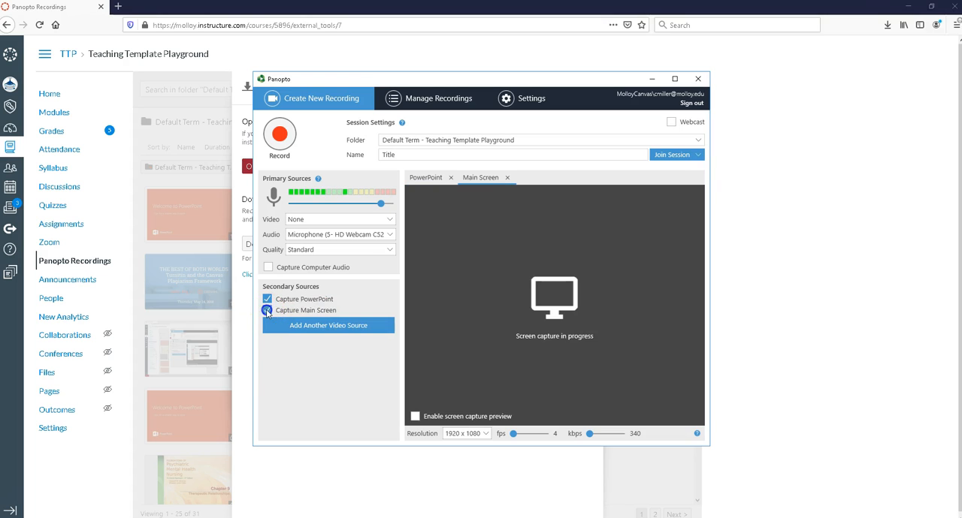
{"action": "left_click", "coordinate": [267, 310]}
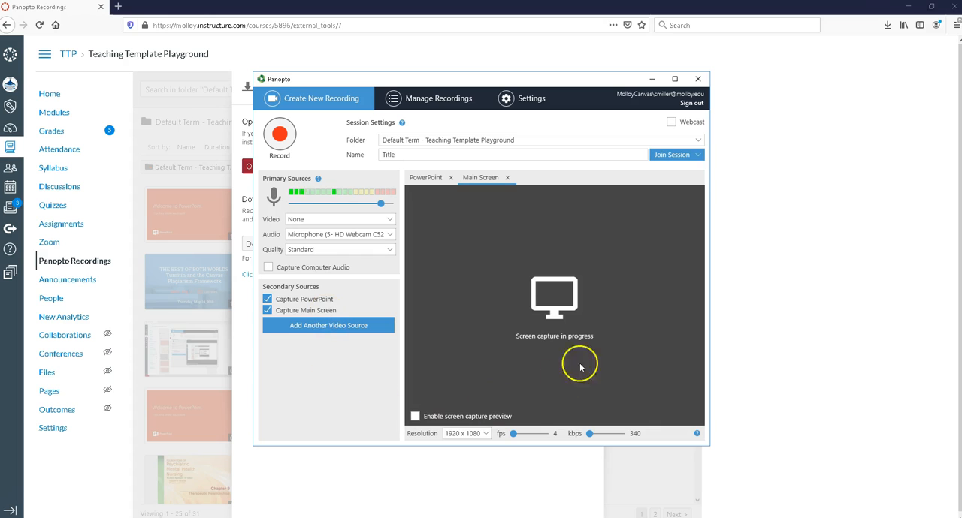
{"action": "mouse_move", "coordinate": [750, 382]}
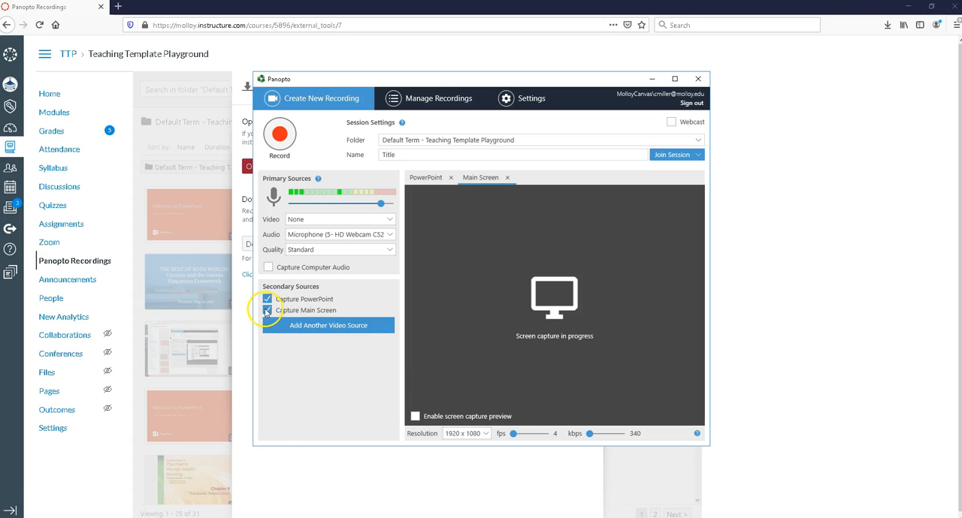
{"action": "left_click", "coordinate": [268, 310]}
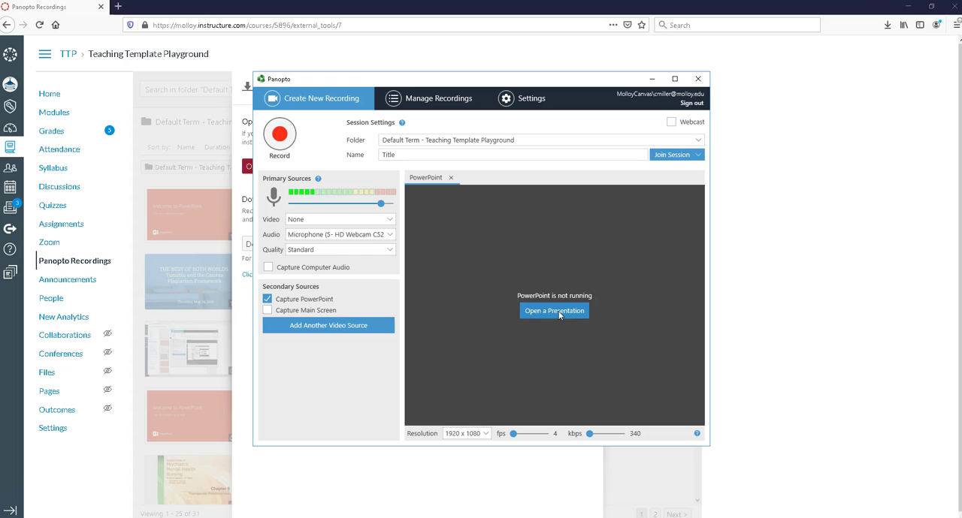
Step: Open 'Welcome to PowerPoint' from the Desktop as the presentation to capture
{"action": "left_click", "coordinate": [554, 310]}
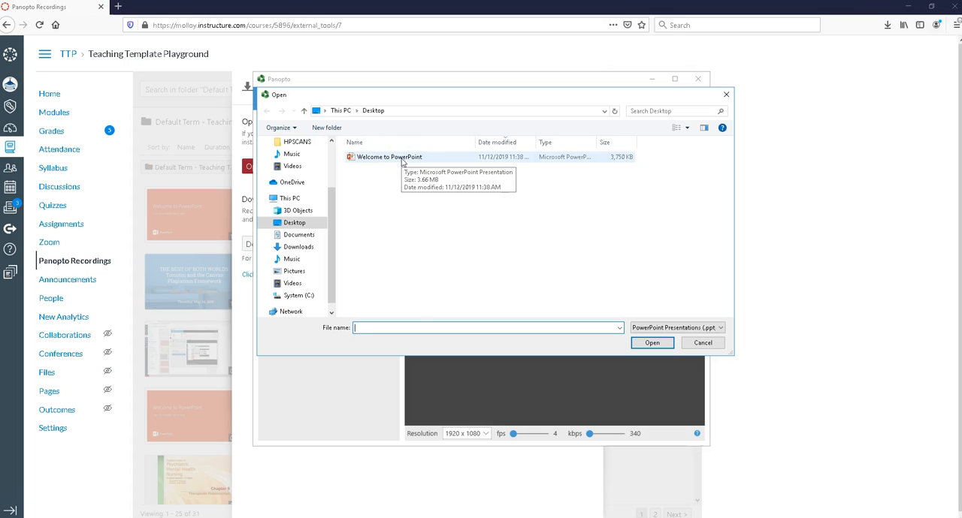
{"action": "left_click", "coordinate": [403, 157]}
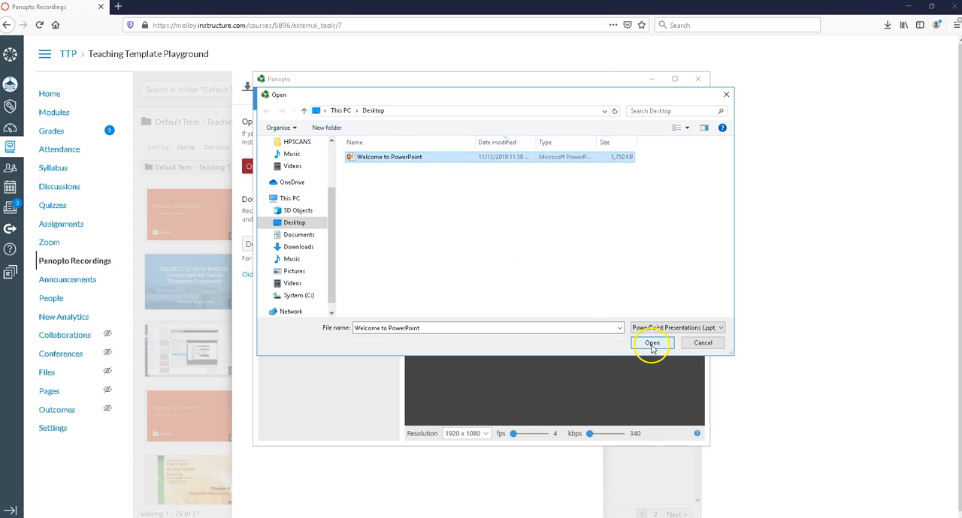
{"action": "left_click", "coordinate": [641, 343]}
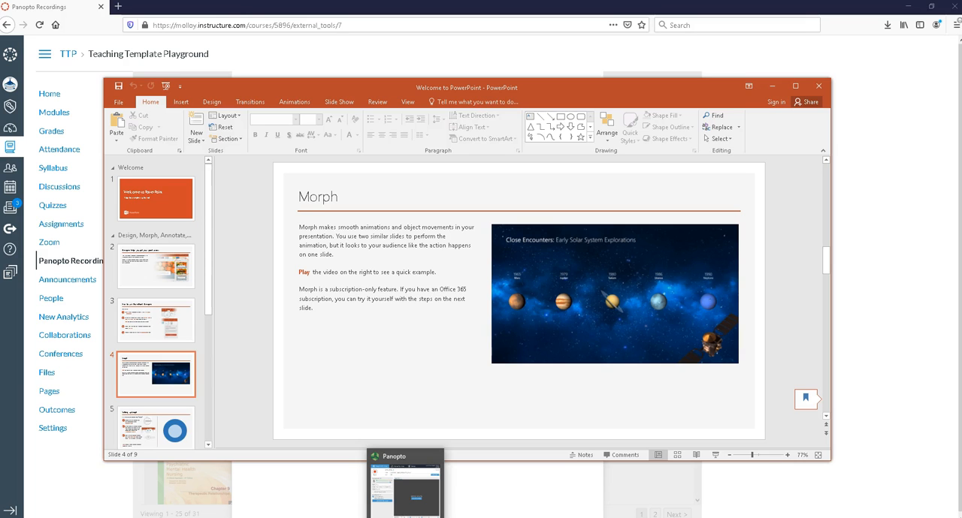
Step: Review the Welcome to PowerPoint deck, then switch back to the Panopto recorder
{"action": "left_click", "coordinate": [405, 477]}
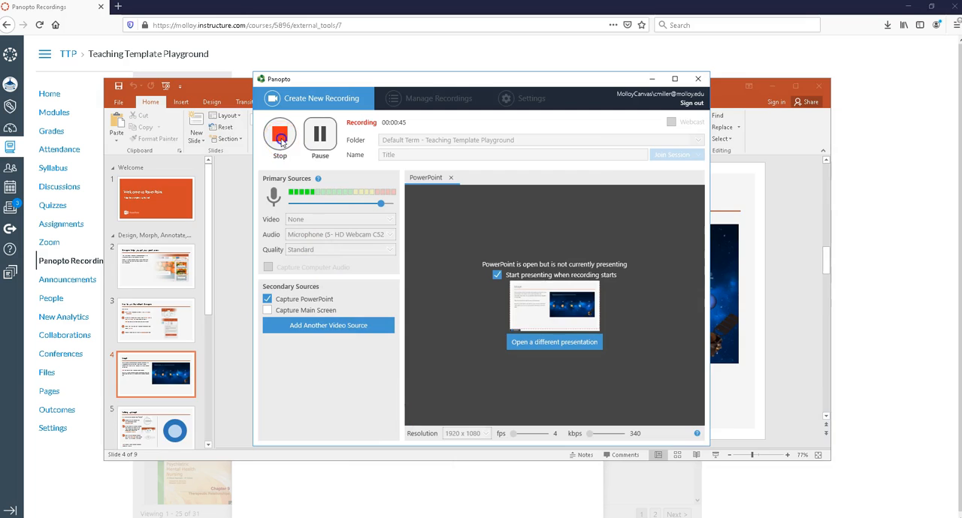
Step: Stop the narration recording and confirm Done in the Recording Complete dialog
{"action": "left_click", "coordinate": [279, 139]}
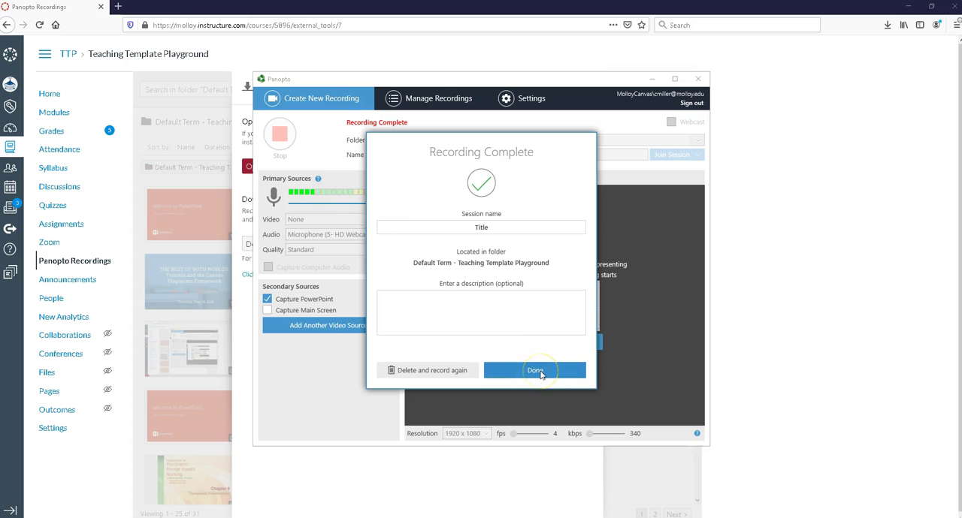
{"action": "left_click", "coordinate": [535, 370]}
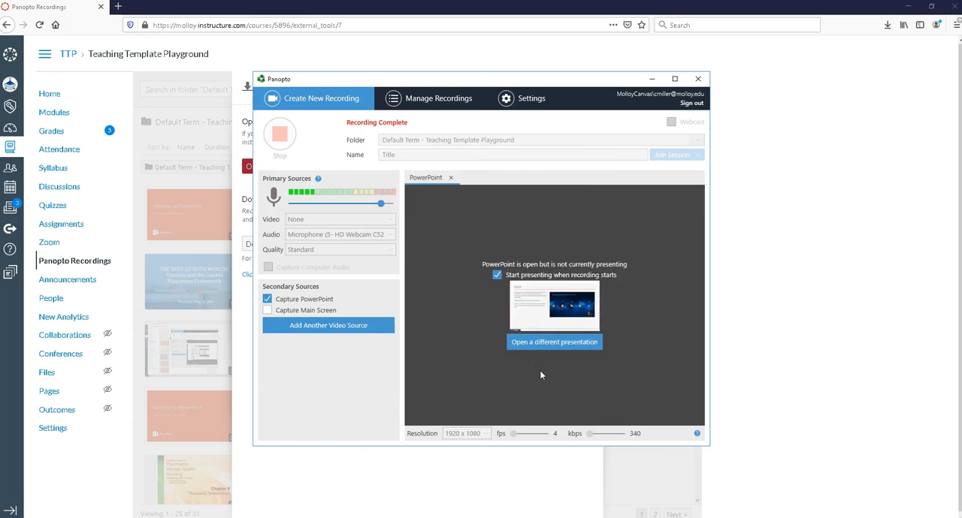
Step: Check the Title session's processing status under Manage Recordings, then close the recorder
{"action": "left_click", "coordinate": [438, 99]}
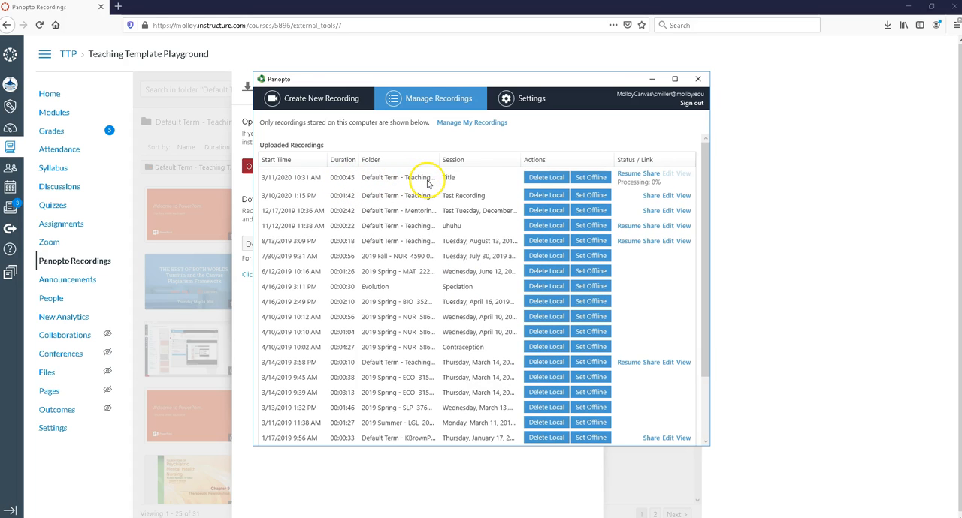
{"action": "mouse_move", "coordinate": [453, 186]}
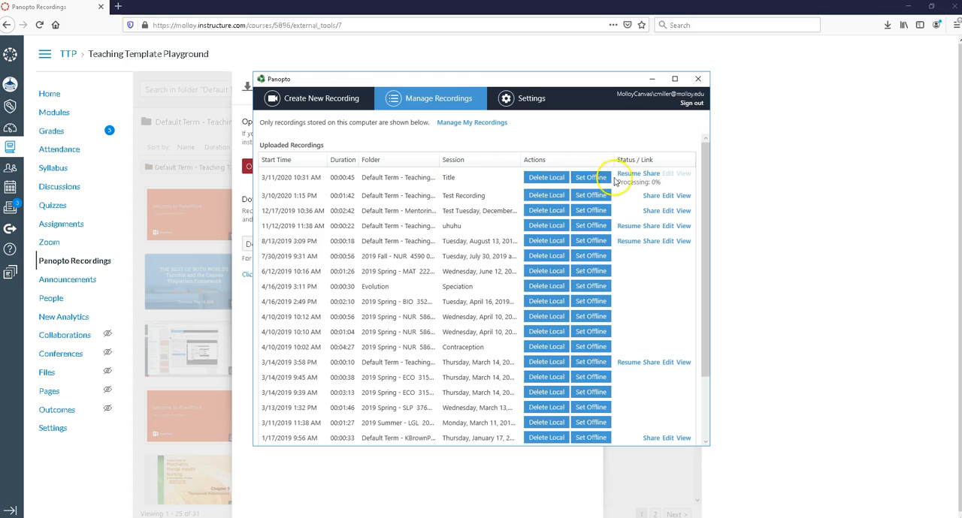
{"action": "mouse_move", "coordinate": [649, 184]}
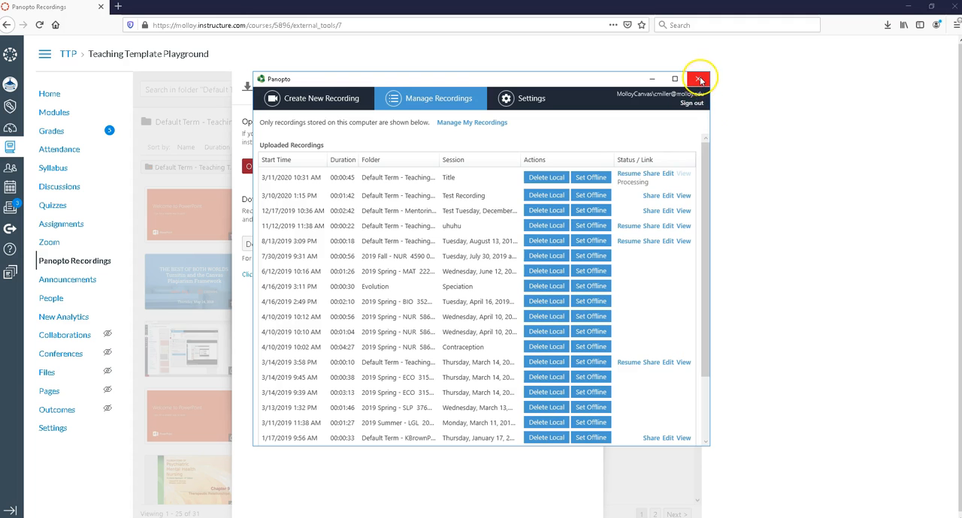
{"action": "left_click", "coordinate": [699, 77]}
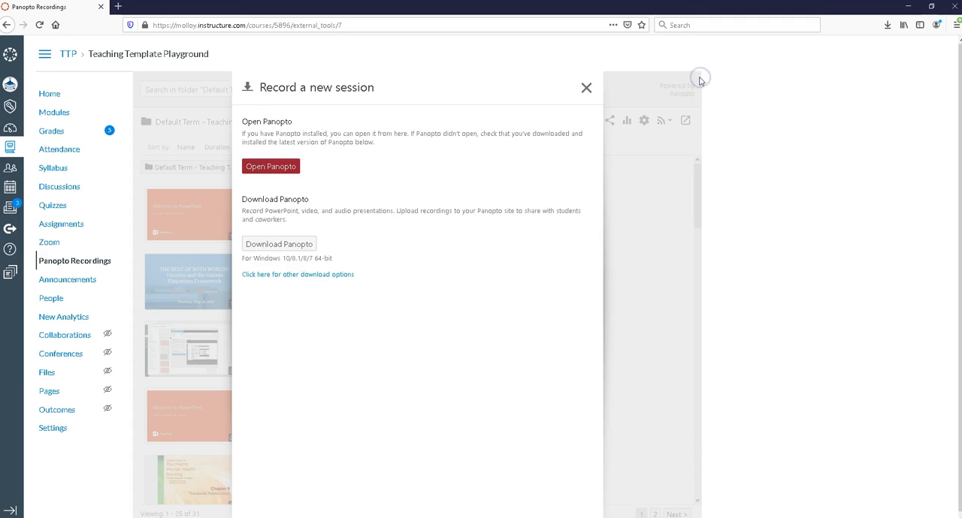
Step: Dismiss the Record a new session panel and reload Panopto Recordings to show 'Title'
{"action": "left_click", "coordinate": [585, 87]}
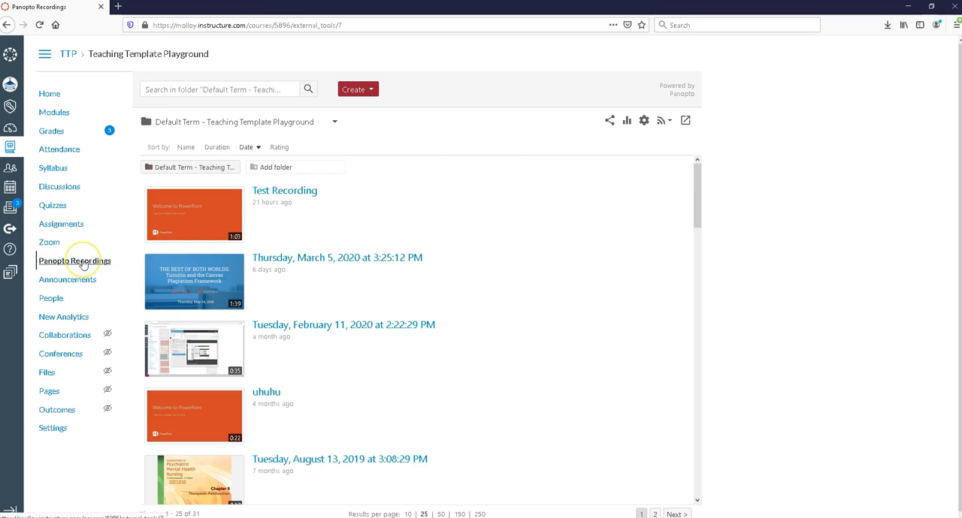
{"action": "mouse_move", "coordinate": [85, 263]}
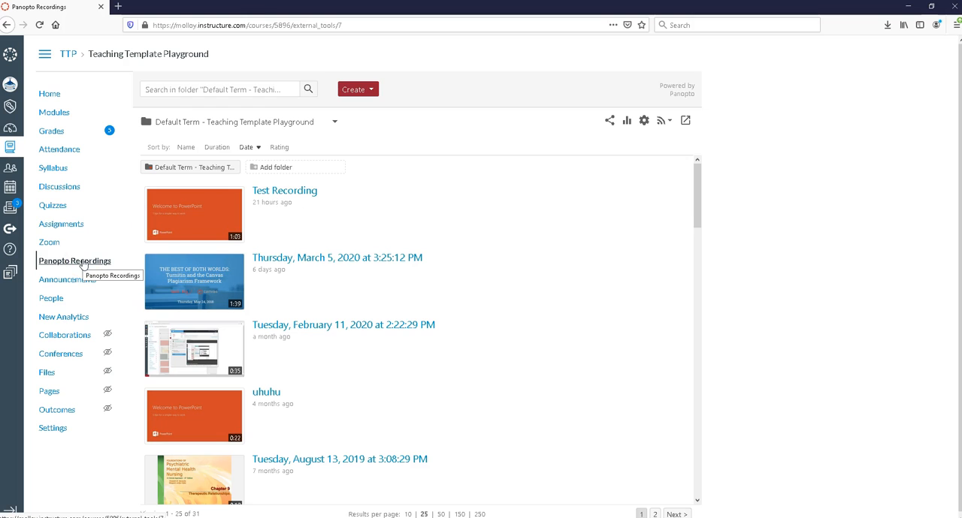
{"action": "left_click", "coordinate": [74, 261]}
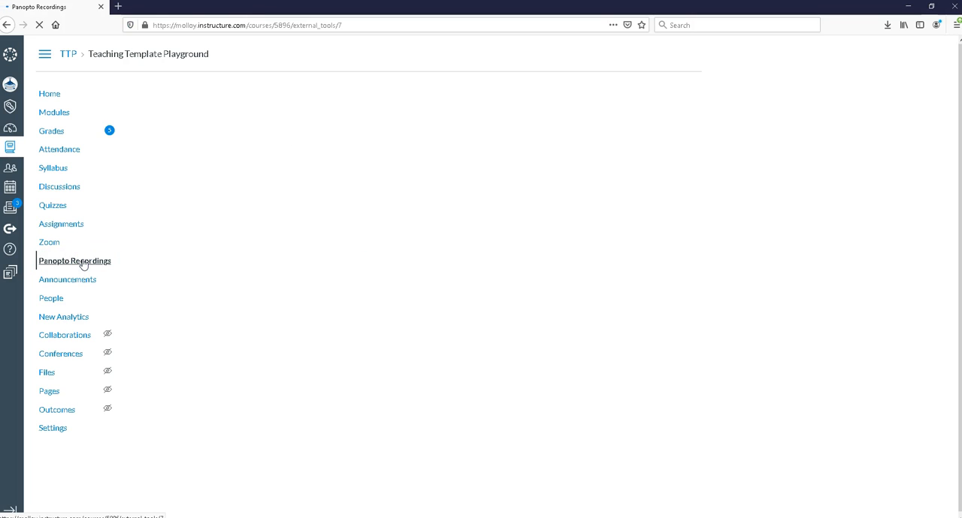
{"action": "left_click", "coordinate": [74, 260]}
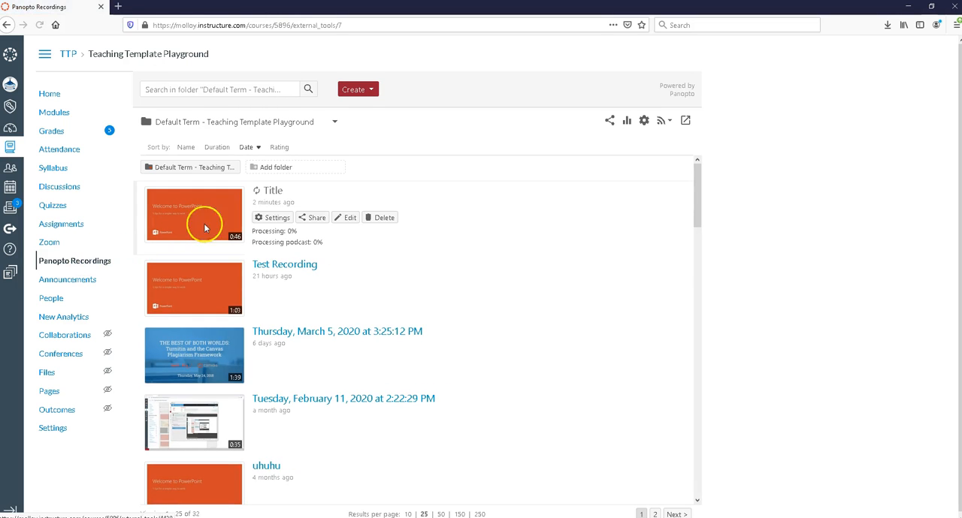
{"action": "mouse_move", "coordinate": [178, 216]}
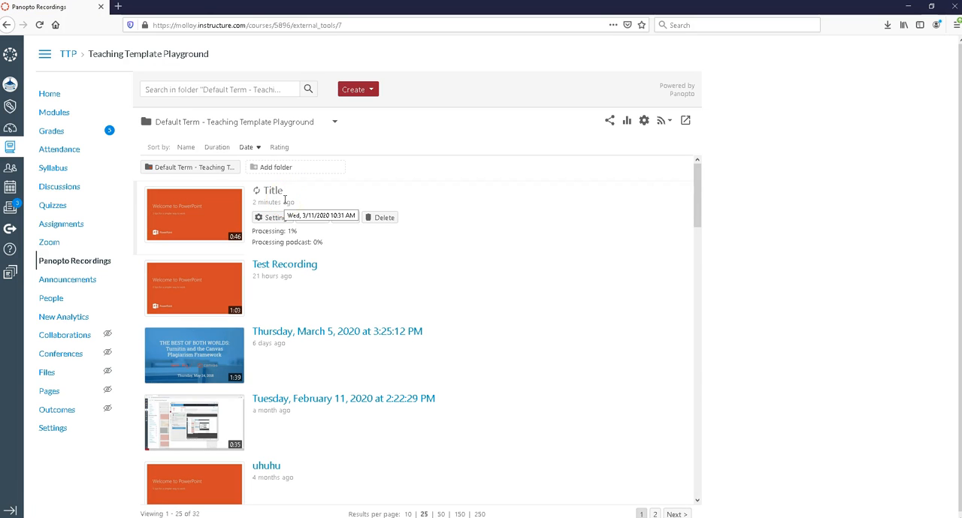
{"action": "mouse_move", "coordinate": [342, 242]}
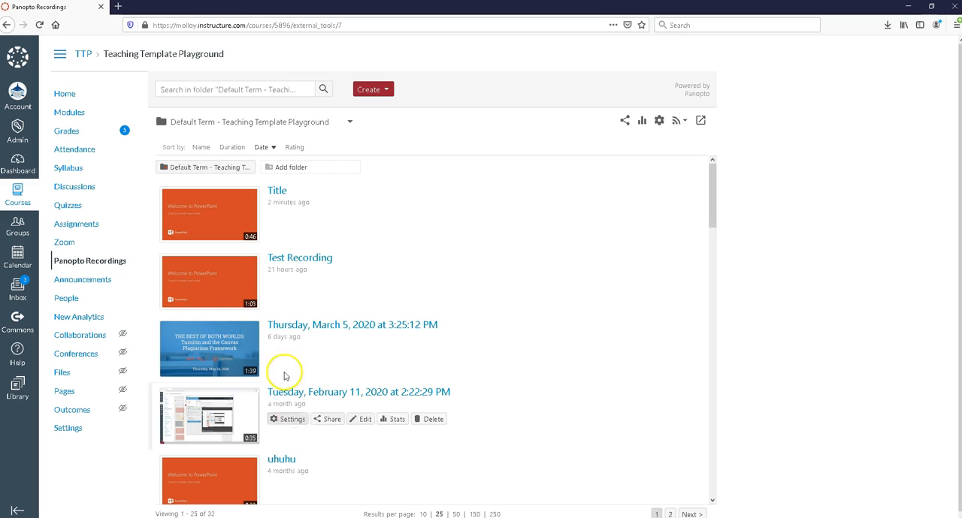
{"action": "mouse_move", "coordinate": [89, 260]}
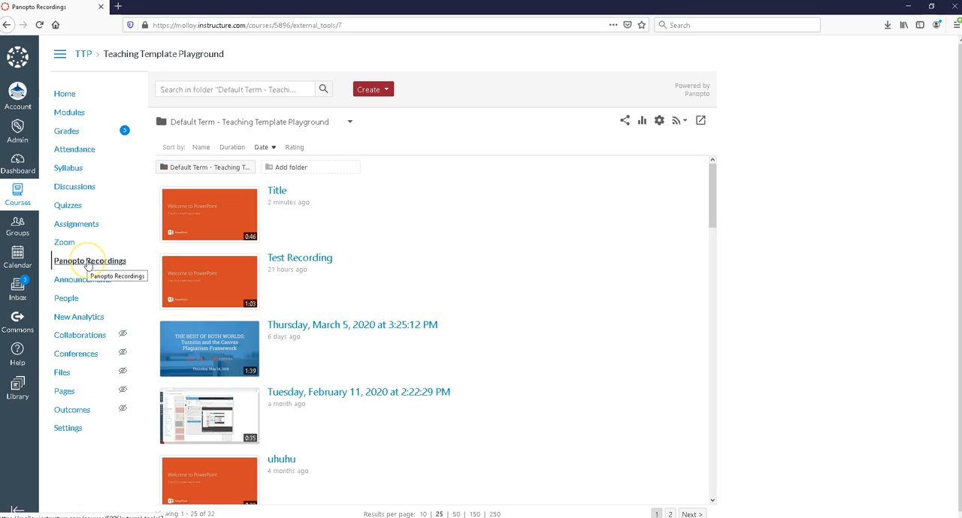
{"action": "mouse_move", "coordinate": [209, 216]}
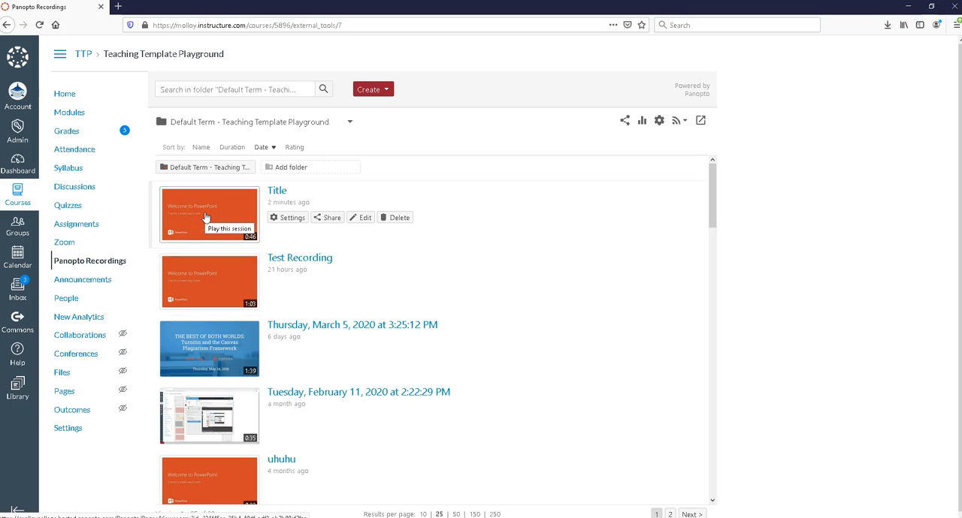
{"action": "mouse_move", "coordinate": [209, 213]}
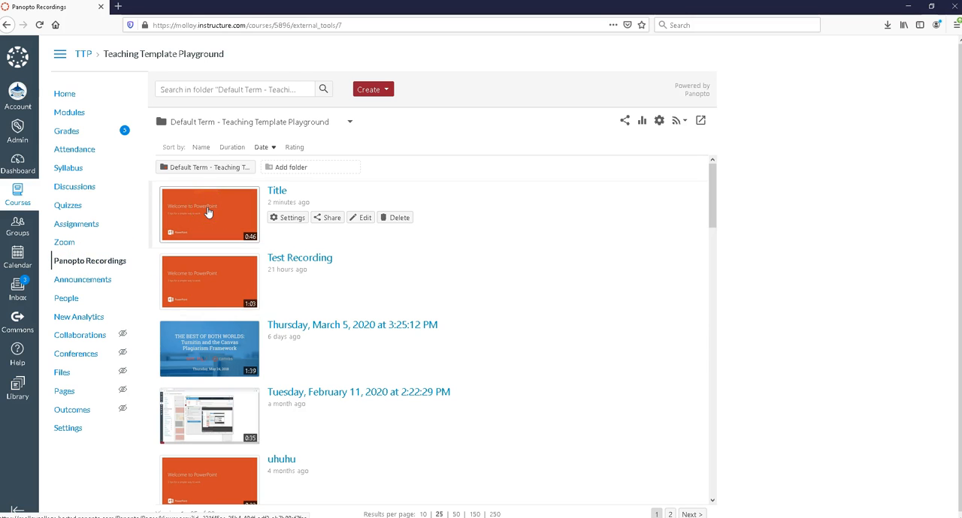
Step: Open the 0:46 Title recording in Panopto Viewer, play a few seconds, then pause
{"action": "left_click", "coordinate": [209, 214]}
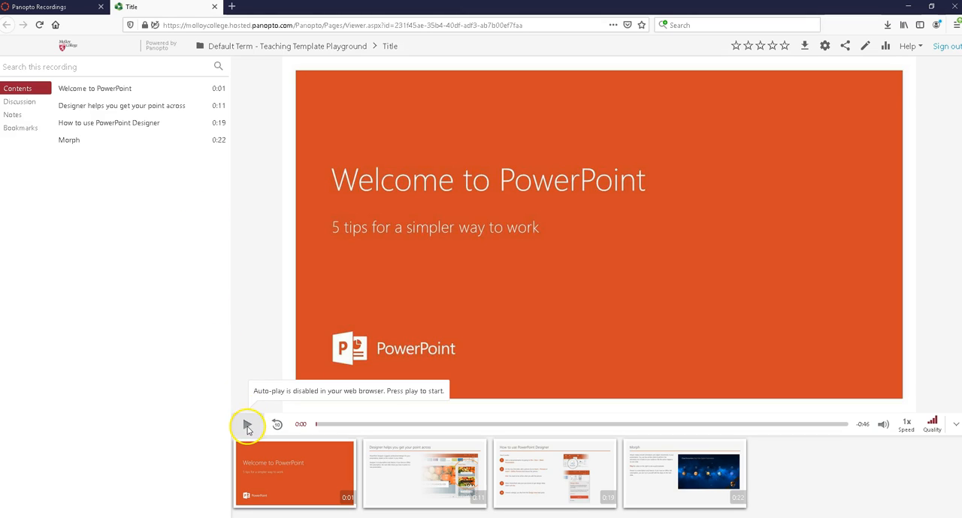
{"action": "left_click", "coordinate": [248, 425]}
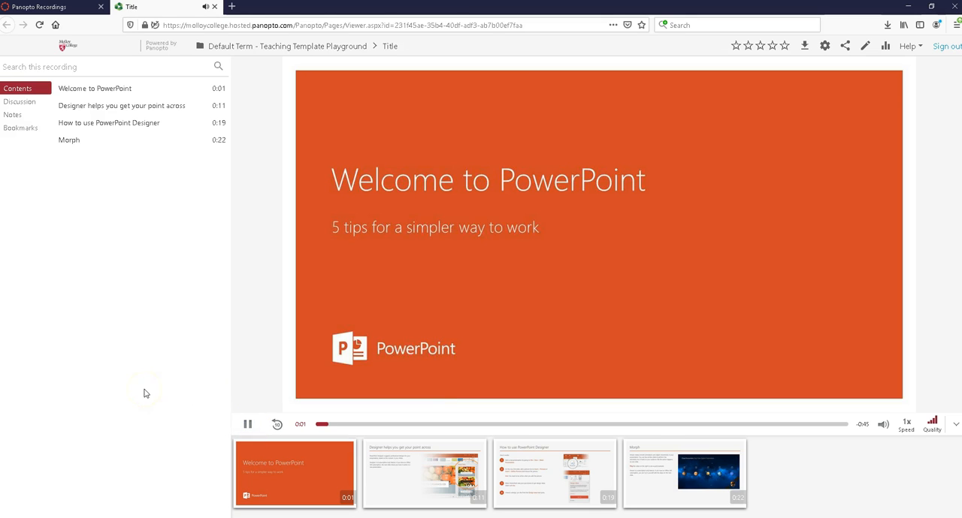
{"action": "mouse_move", "coordinate": [158, 469]}
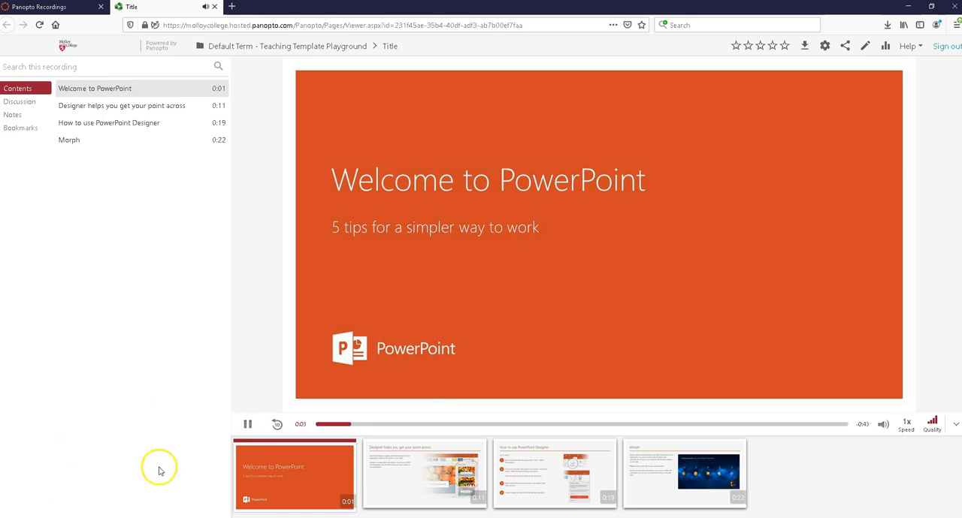
{"action": "left_click", "coordinate": [247, 425]}
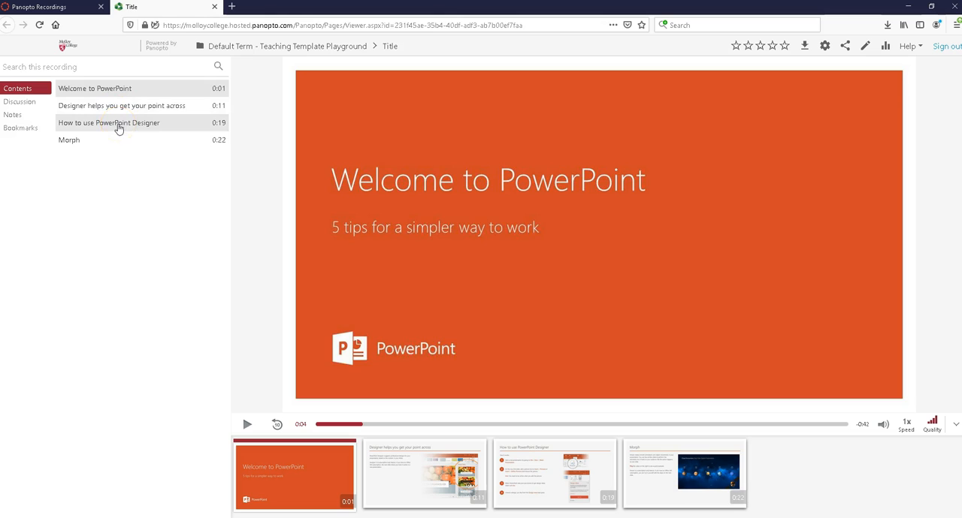
{"action": "mouse_move", "coordinate": [126, 105]}
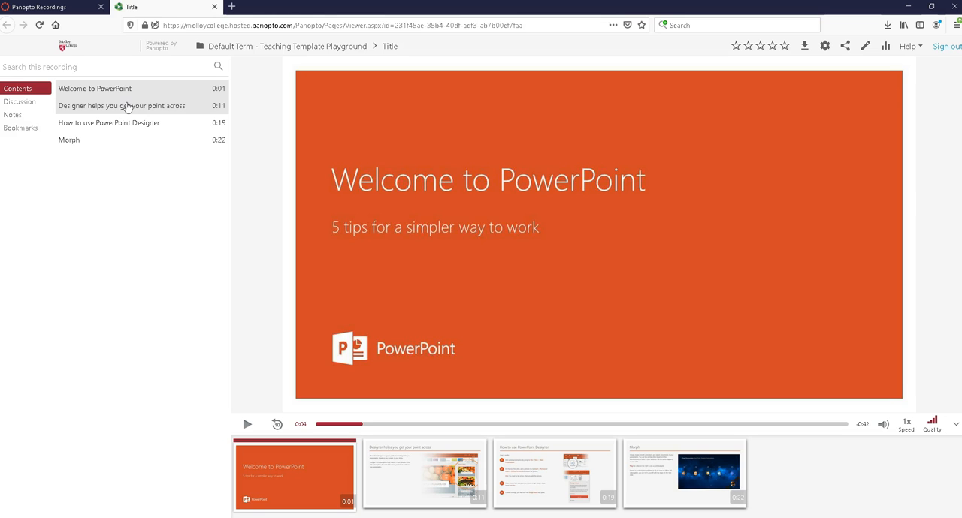
{"action": "mouse_move", "coordinate": [39, 363]}
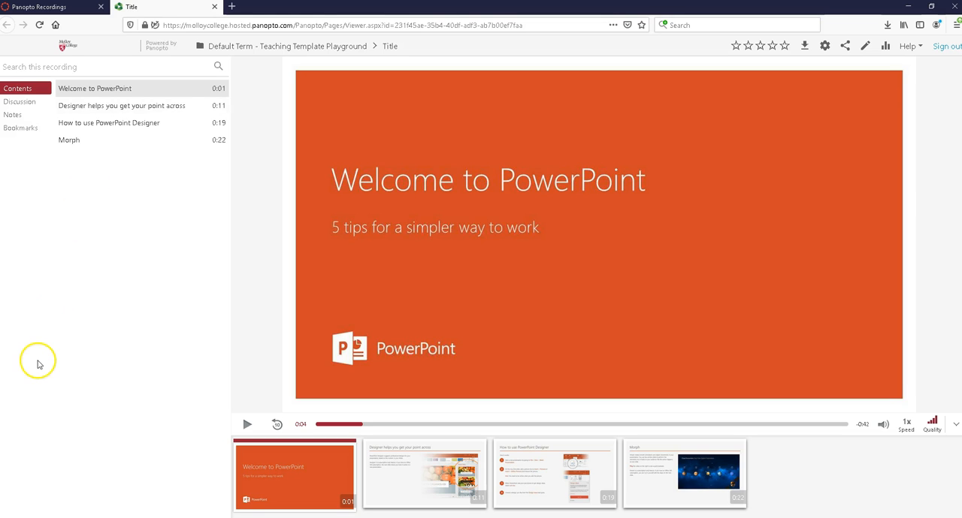